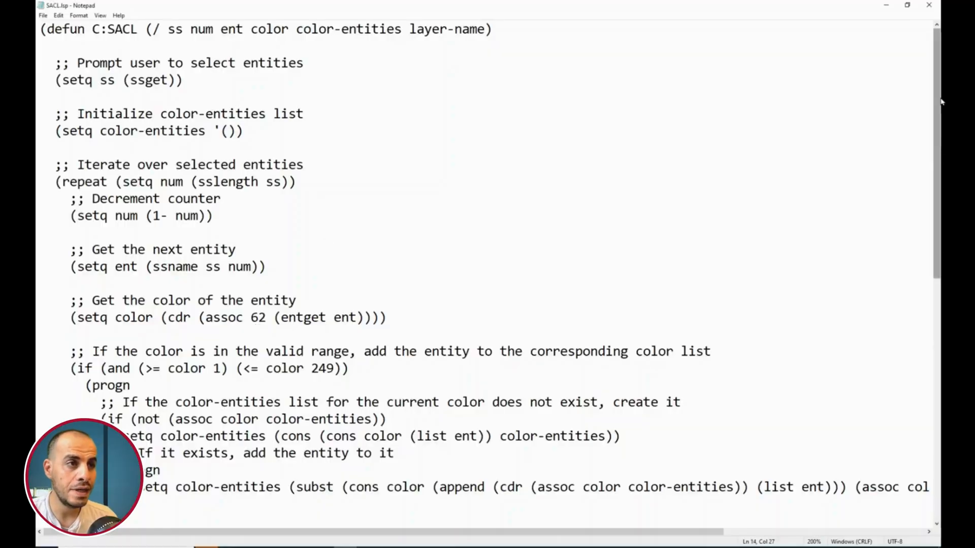
- Go from openai.com's Product menu to the ChatGPT page
scroll("down", 3)
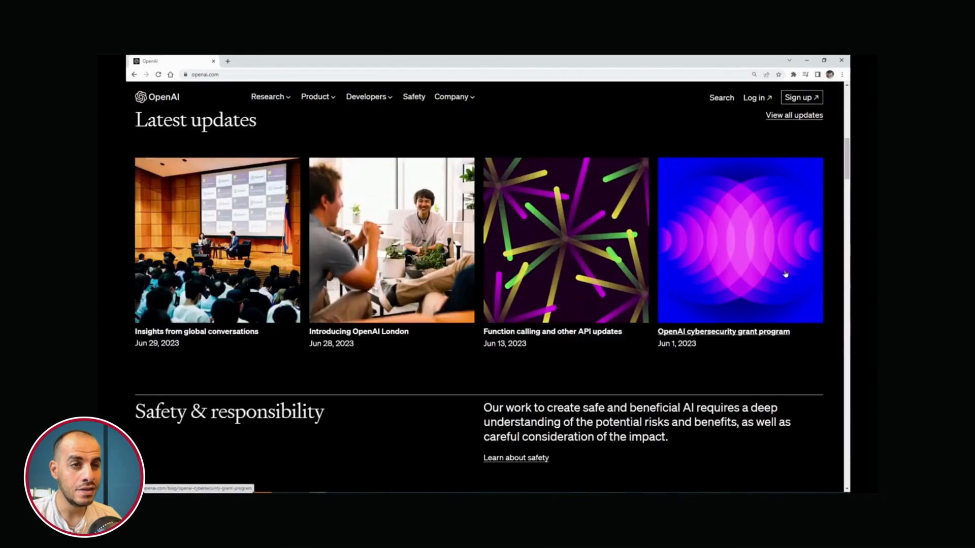
left_click(315, 97)
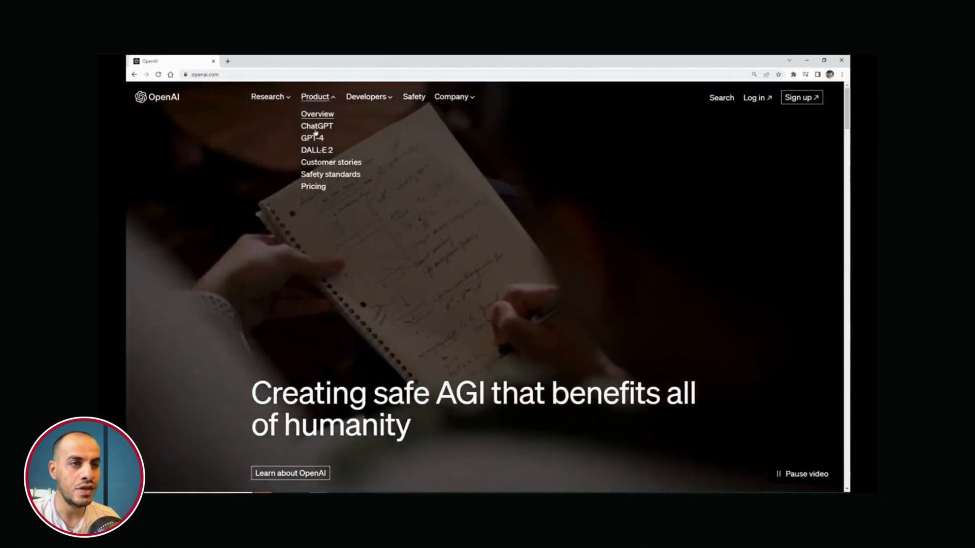
left_click(316, 125)
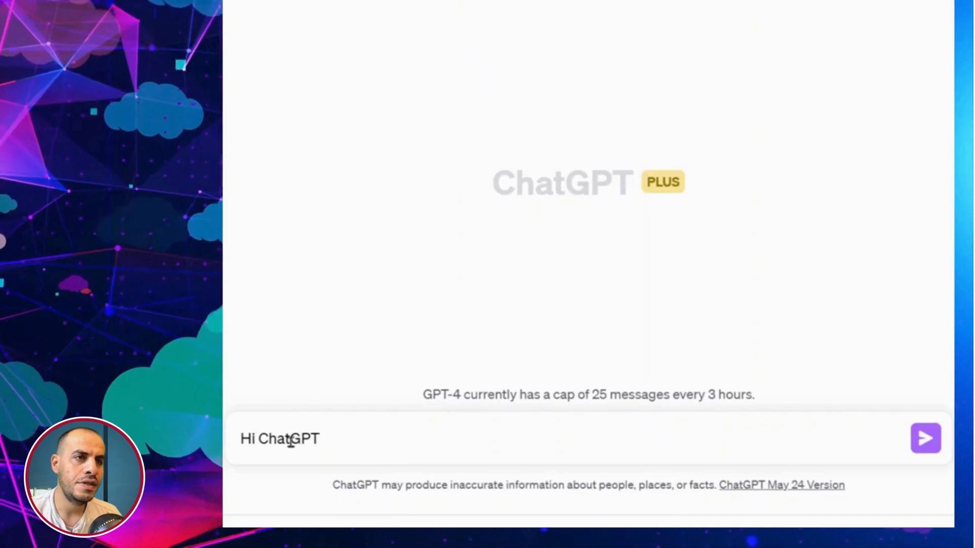
- Write a ChatGPT prompt for a Lisp function making layers per entity colour number, 1 to 100
type(", please would you be able to")
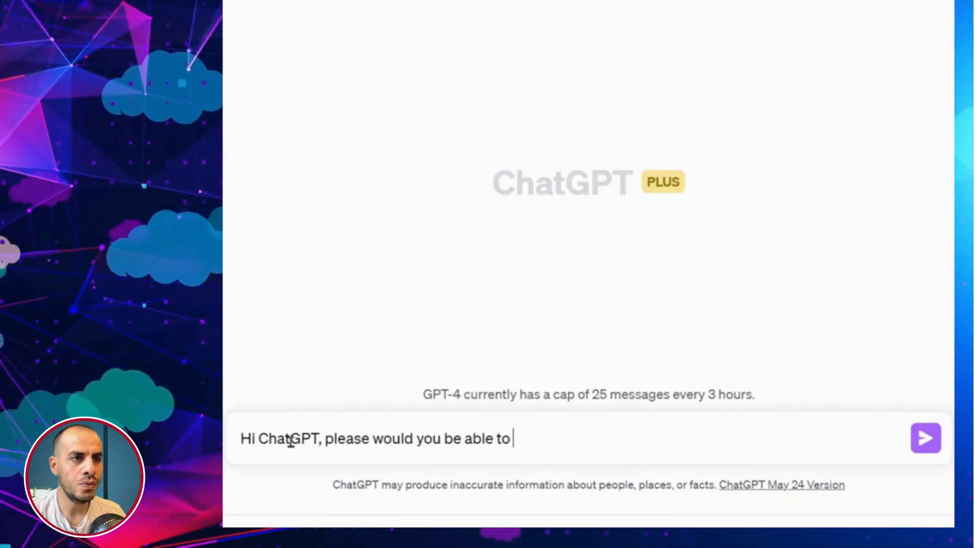
type("create a lisp function that prompt me to select")
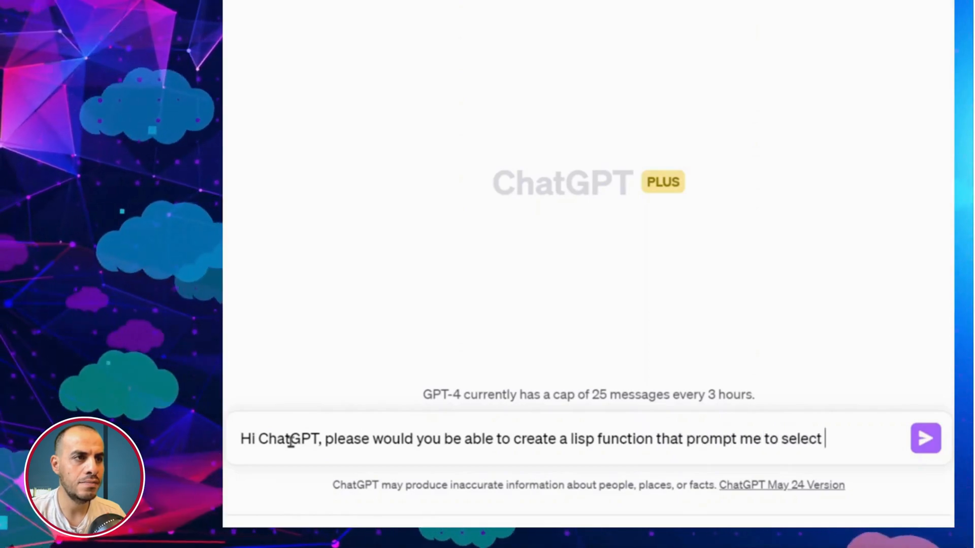
type("entities from a drawin")
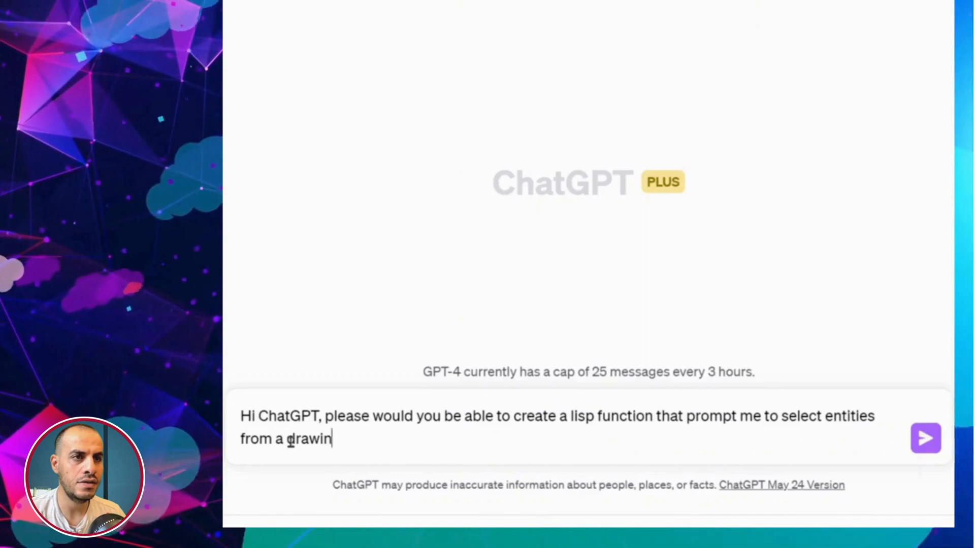
type("an AutoCAD drawing")
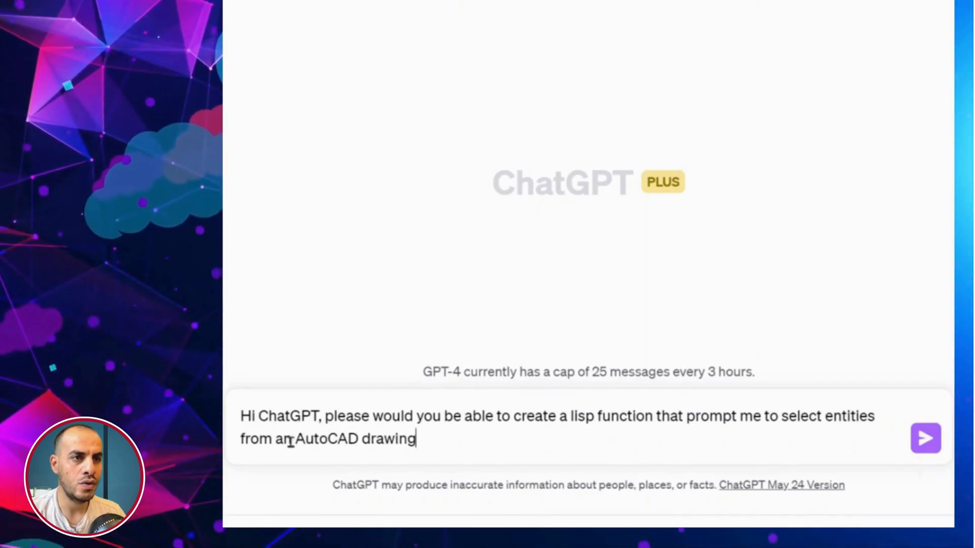
type(". The function")
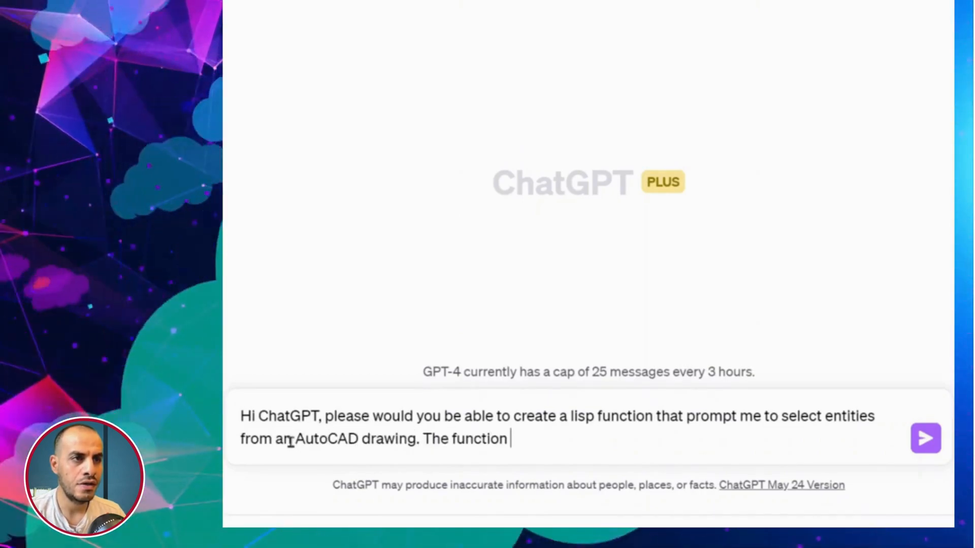
type("then creates")
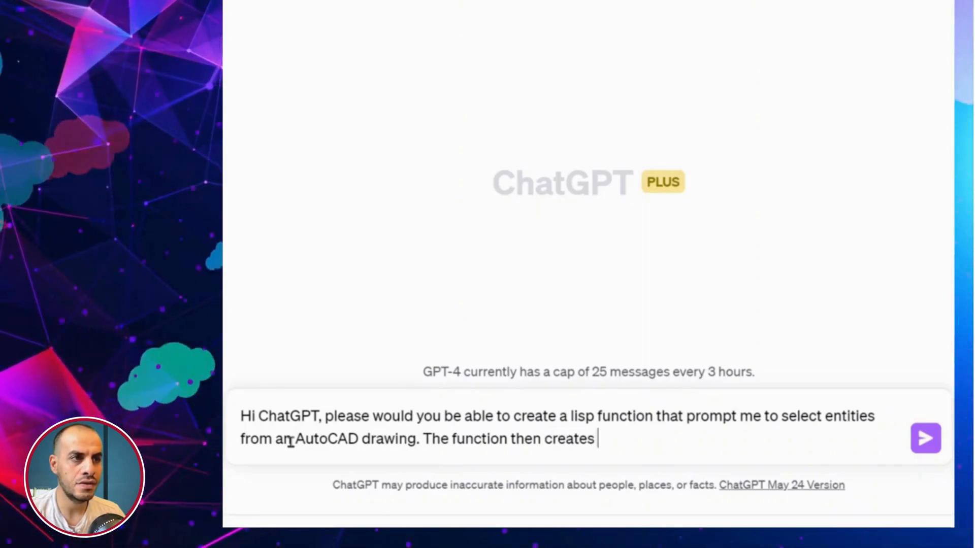
type("new layers")
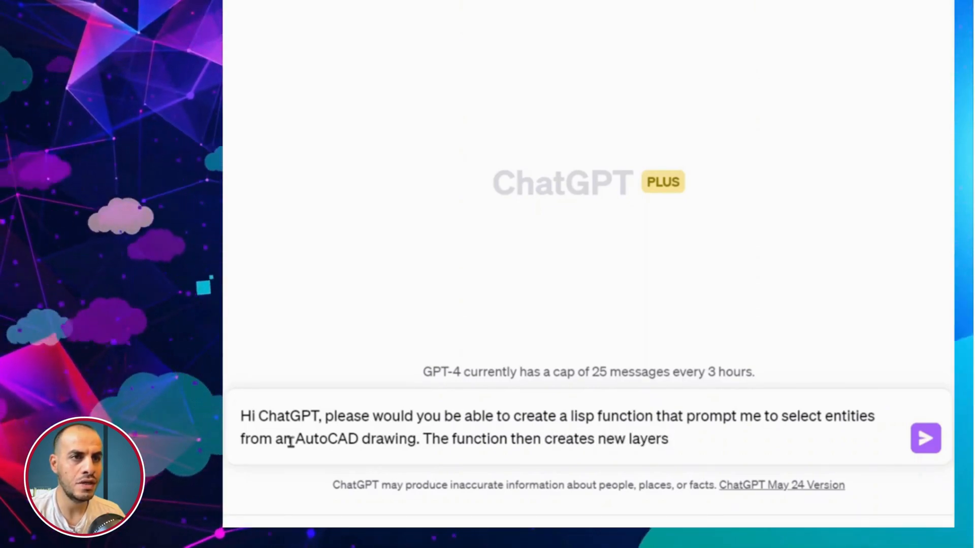
type("based on")
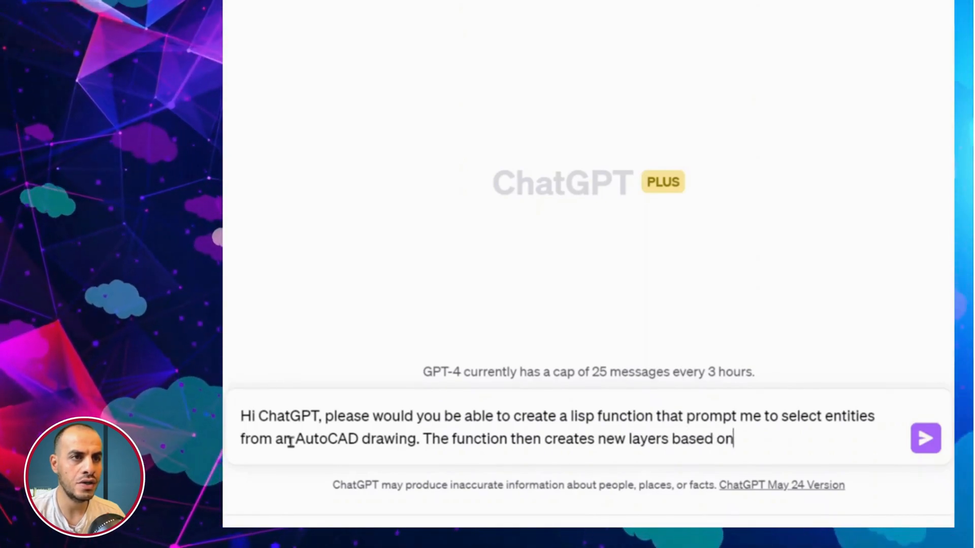
type("how many colors are included in the selected entities")
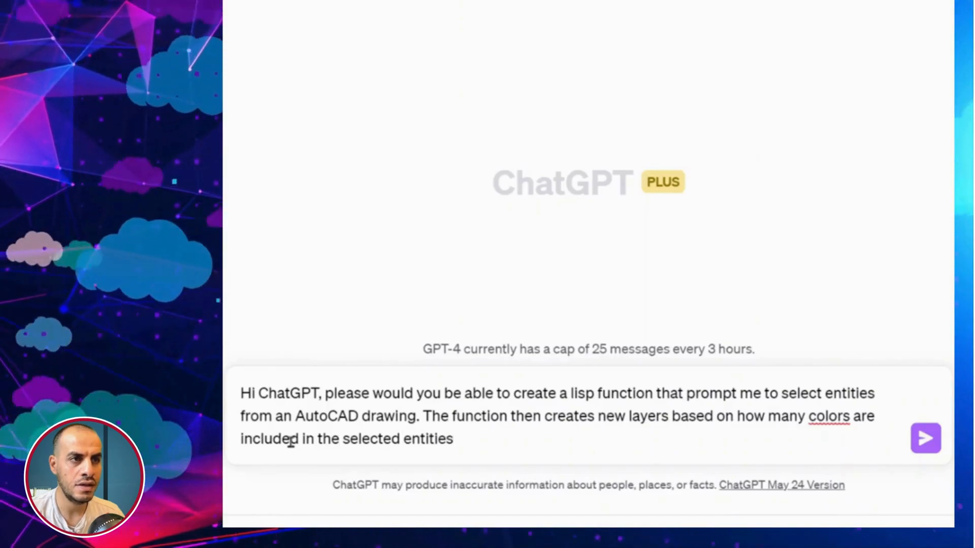
type(". Then it renames each layer based on the color num")
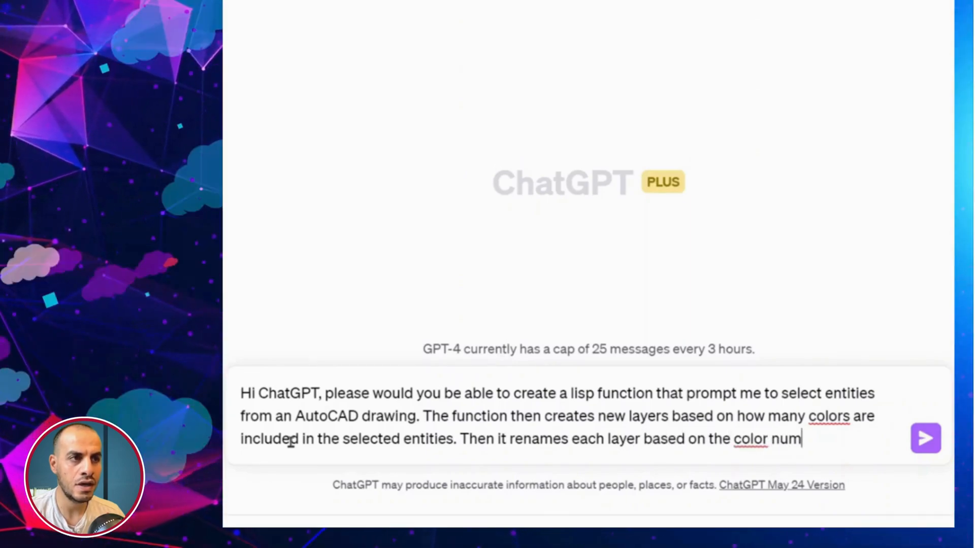
type("ber. The color numbers shall be from")
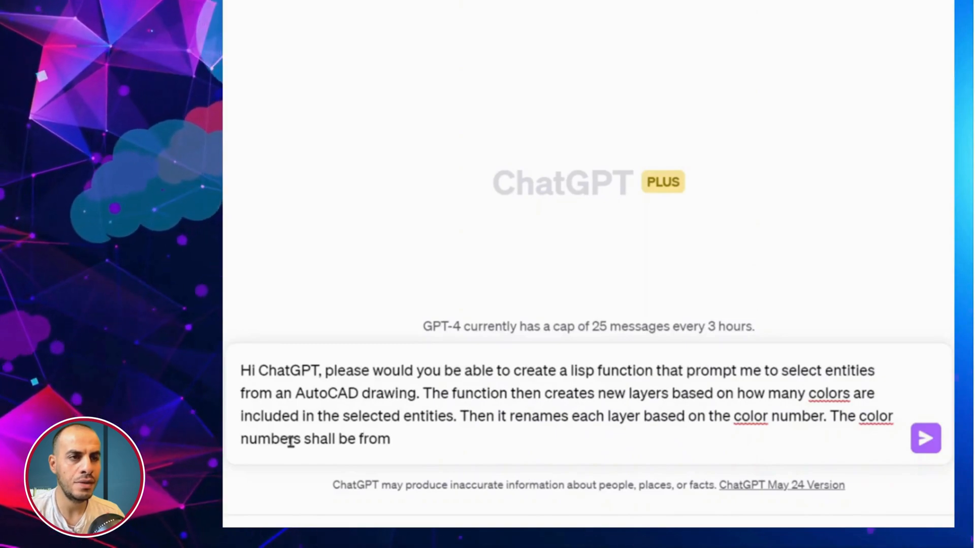
type("1 to 100.")
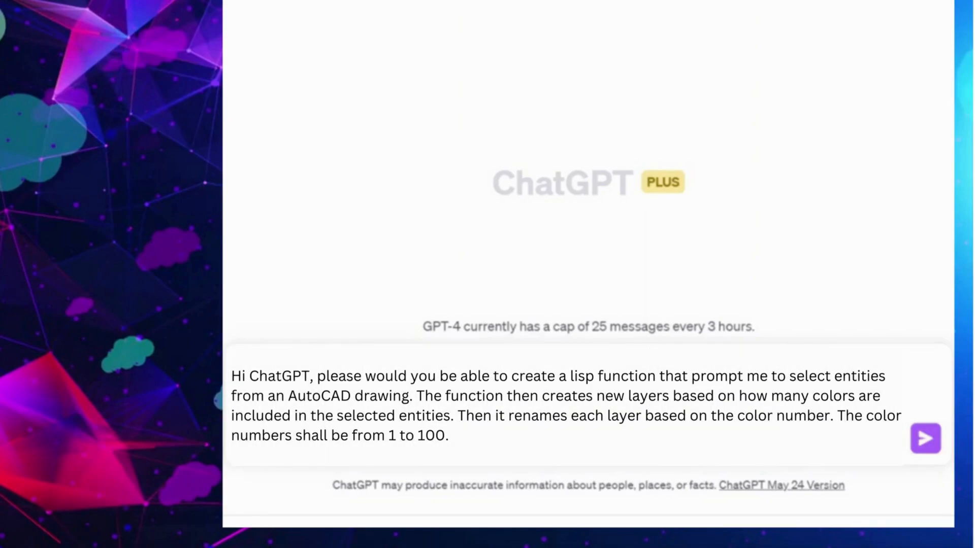
double_click(583, 376)
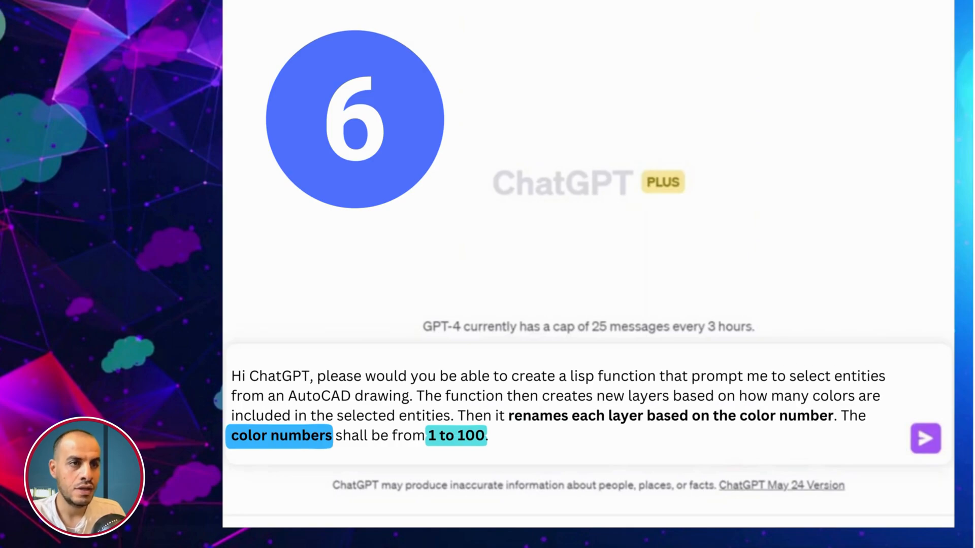
- Submit the colour-layer Lisp function request to ChatGPT
left_click(925, 438)
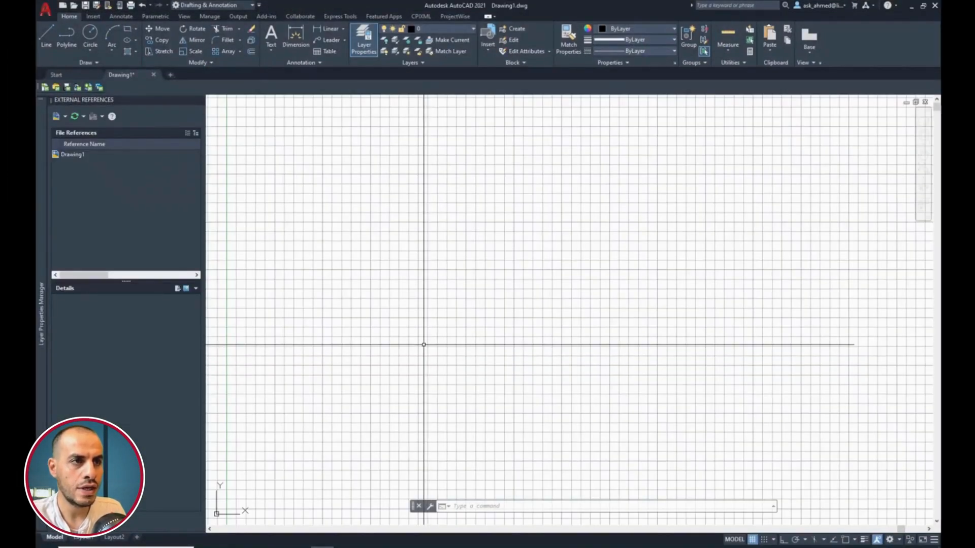
- Start Load Application and right-click New Text Document.txt in the LISP Library folder
left_click(210, 16)
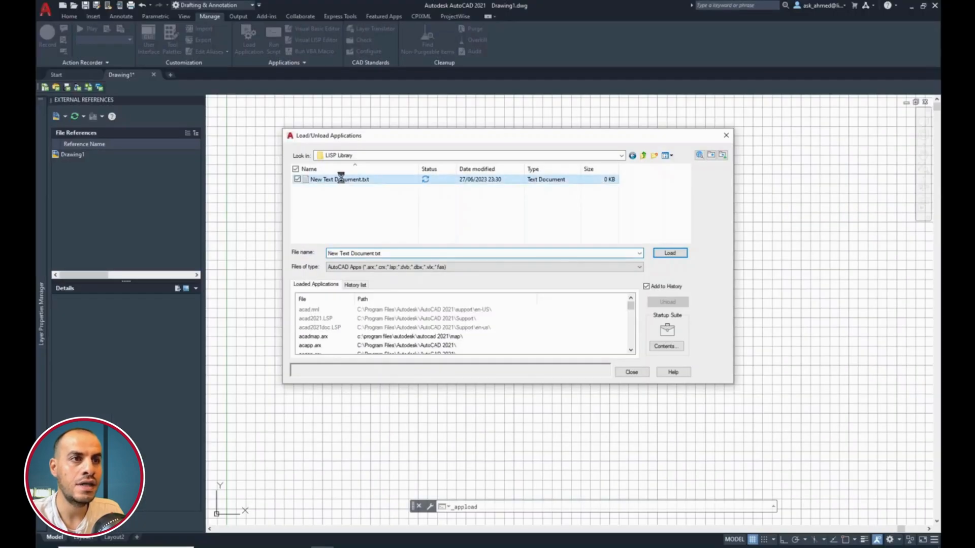
right_click(338, 179)
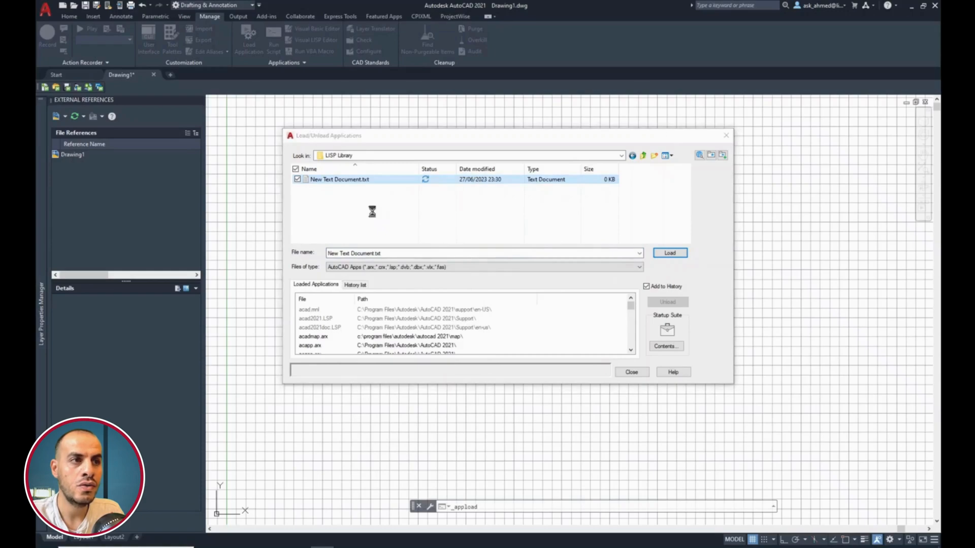
- Put the revised SACL code for colours 1–100 into New Text Document.txt and save it
double_click(339, 180)
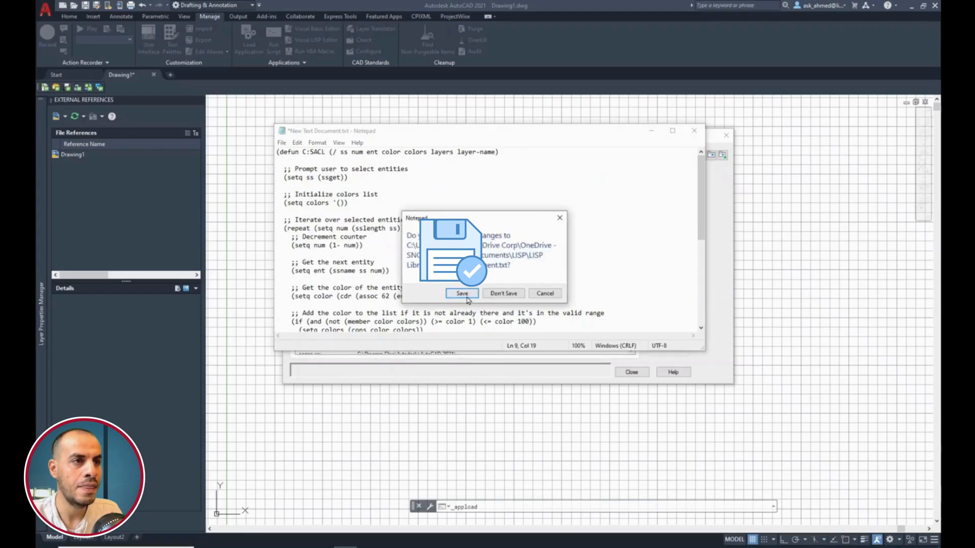
left_click(462, 293)
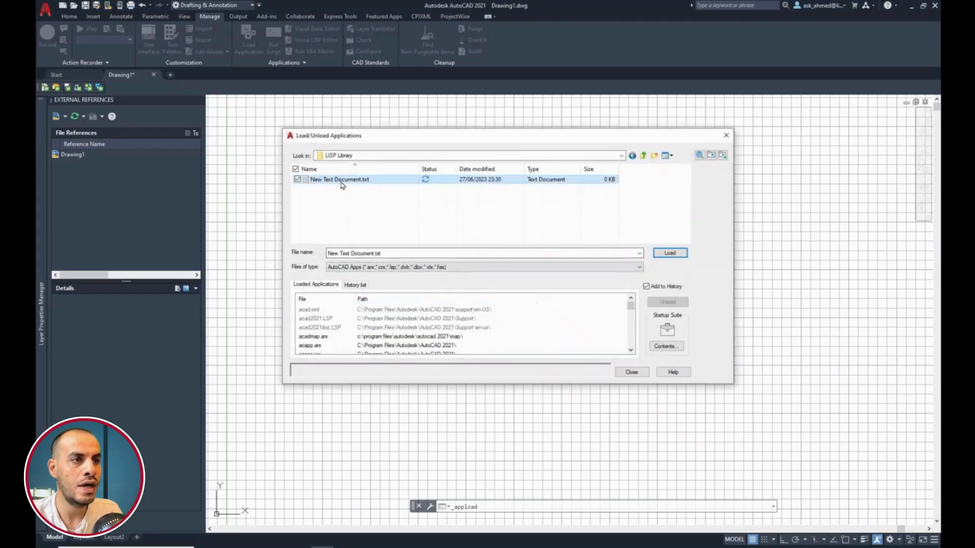
- Rename New Text Document.txt to SACL.lsp and accept the extension change
double_click(339, 179)
type("SACL")
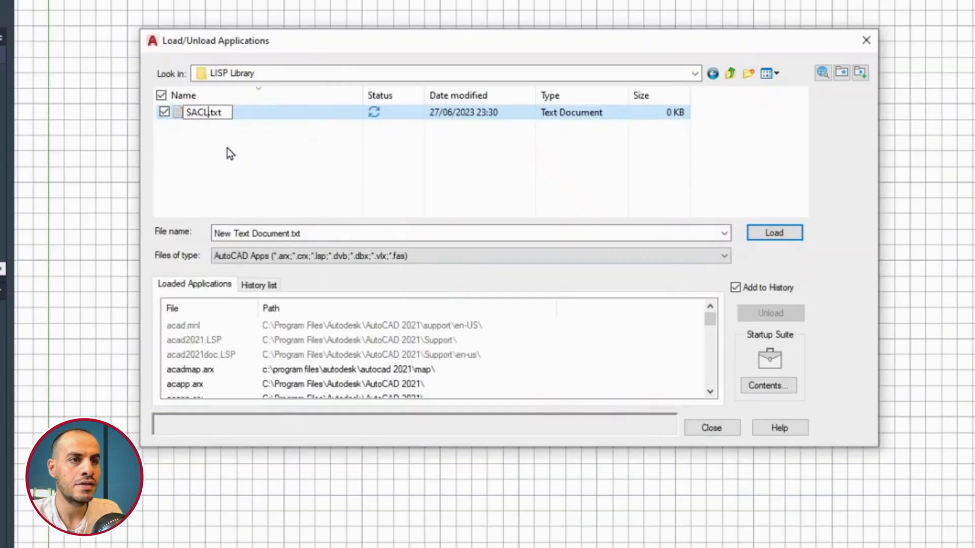
left_click(773, 232)
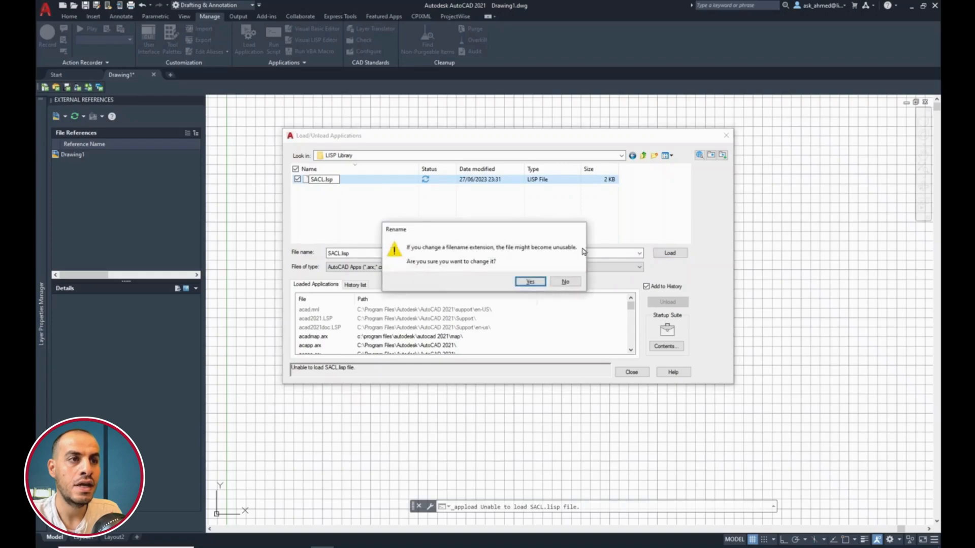
left_click(529, 282)
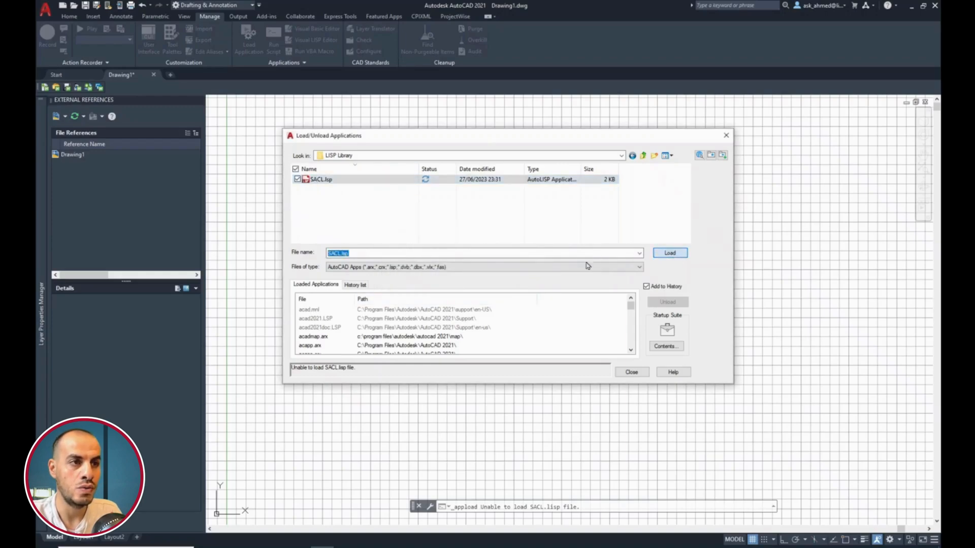
- Load SACL.lsp, add it to the Startup Suite contents, and close the loader
left_click(670, 252)
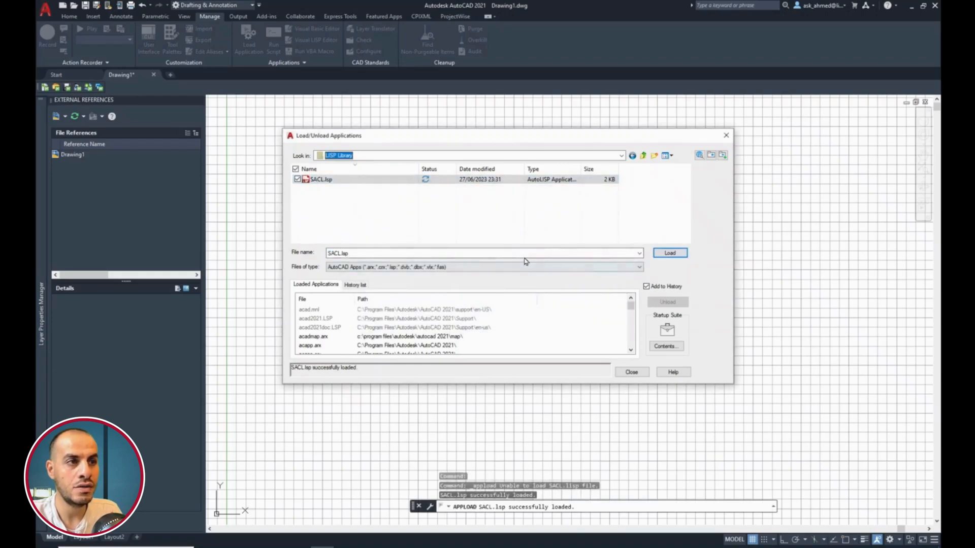
left_click(665, 329)
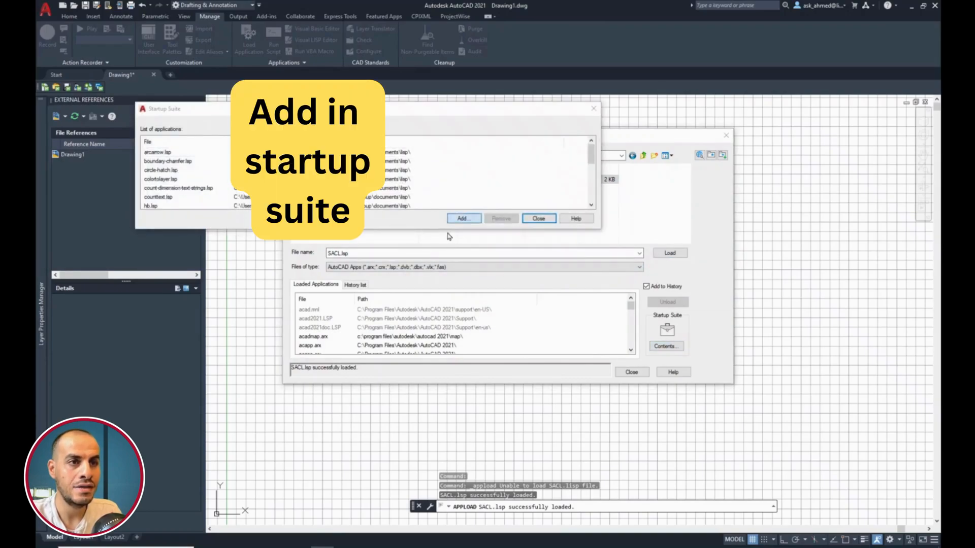
left_click(462, 218)
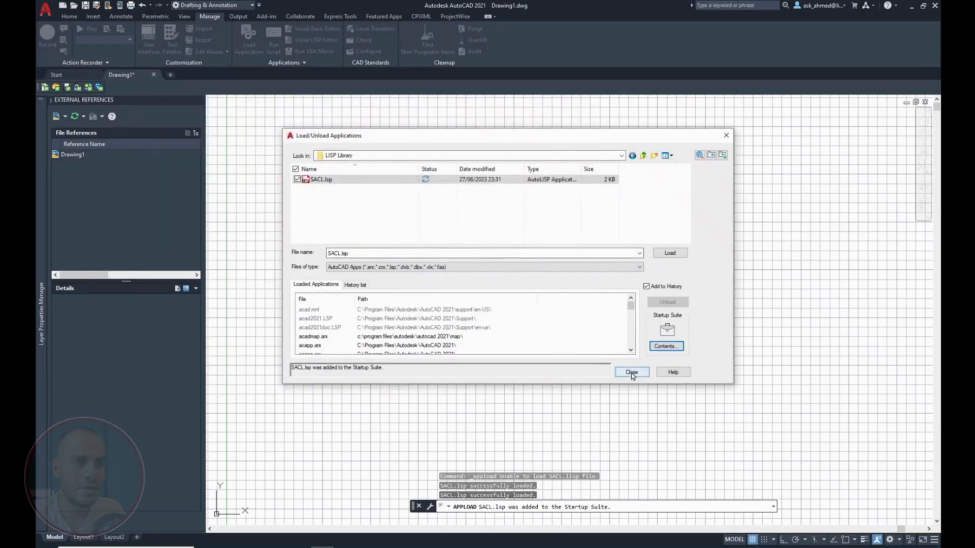
left_click(630, 371)
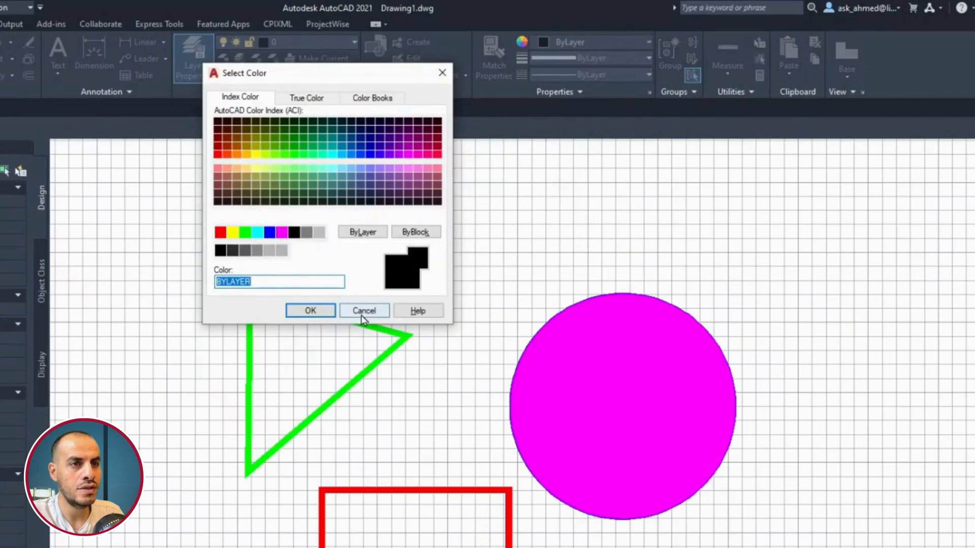
- Cancel the Select Color dialog without changing any colour
left_click(363, 310)
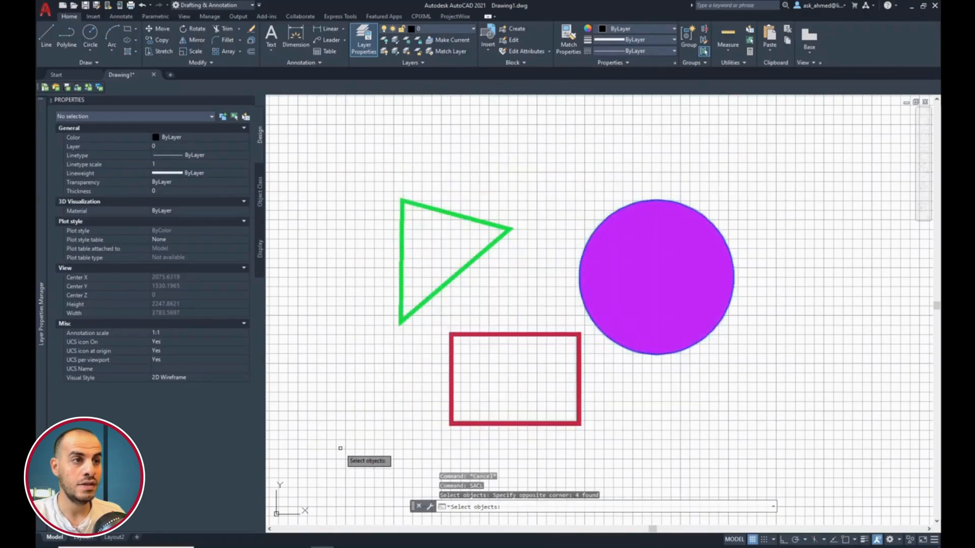
mouse_move(680, 351)
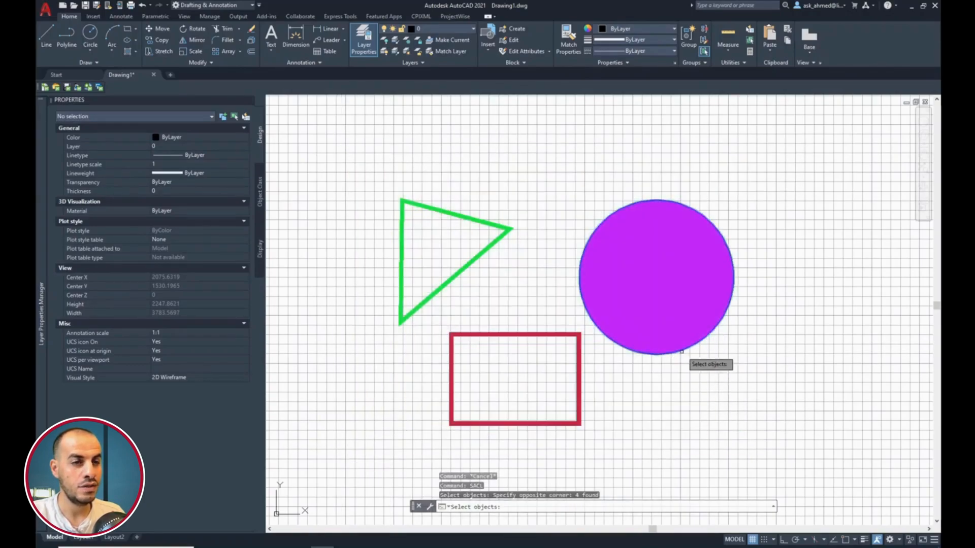
- Check the Layer dropdown for the new Layer1, Layer3, Layer5 and Layer6
left_click(471, 29)
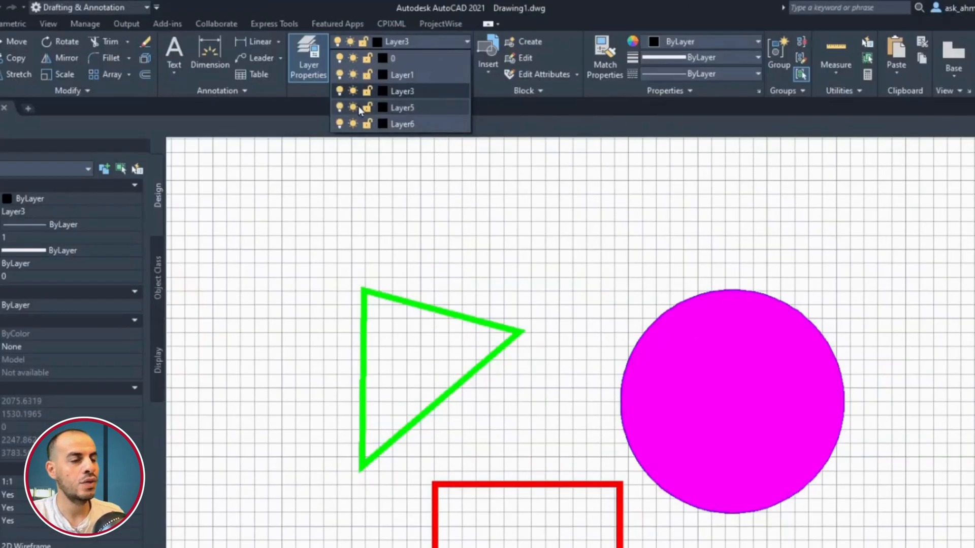
mouse_move(429, 113)
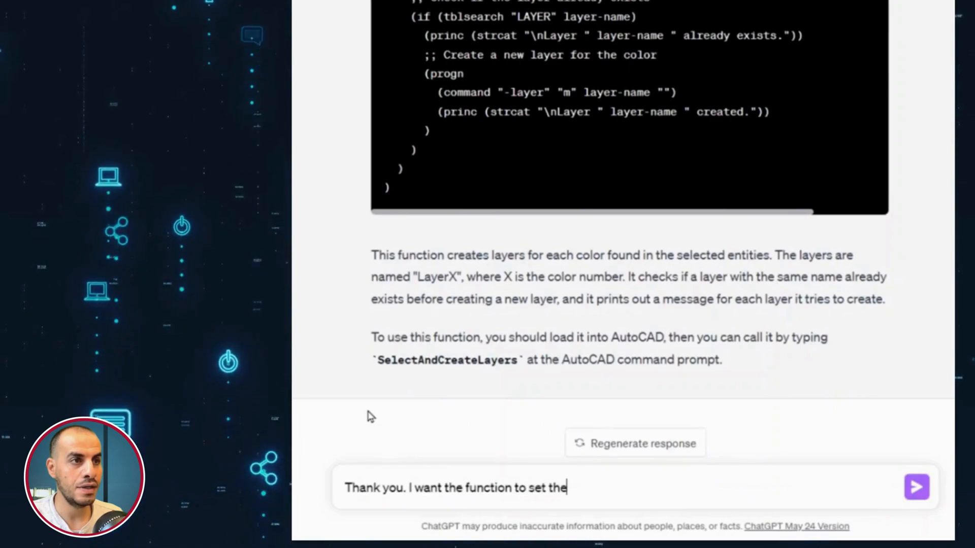
- Ask ChatGPT to move each entity onto its colour's layer, e.g. colour 5 onto layer5
type("layer by entity so that each entit")
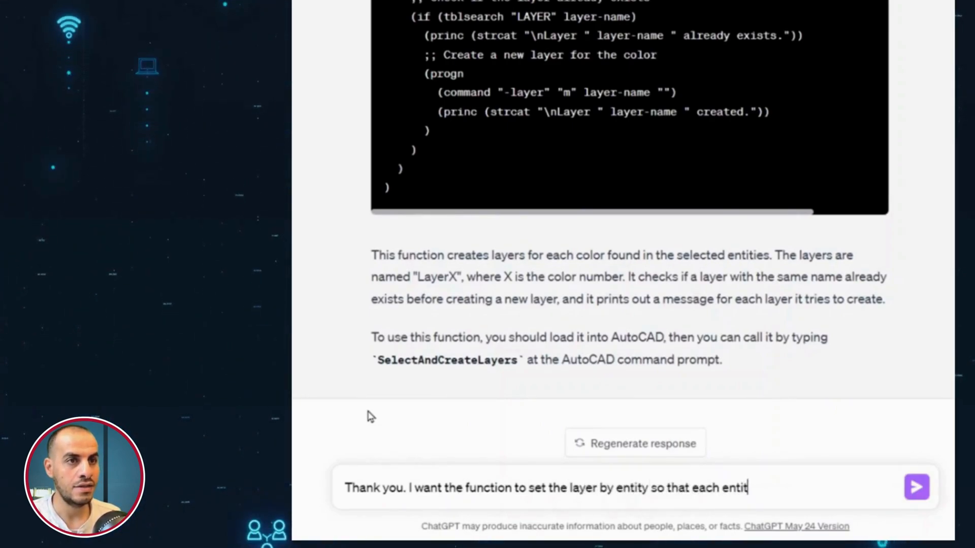
type("y")
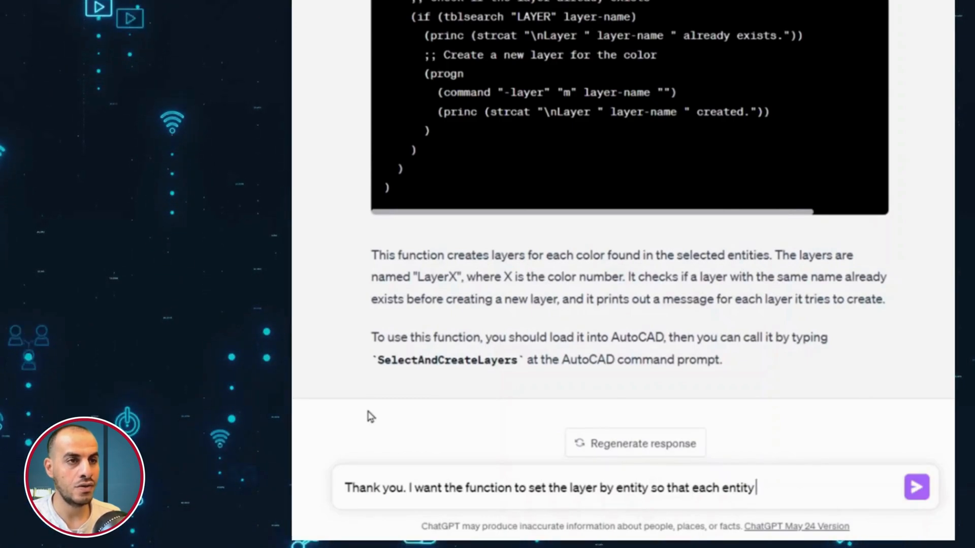
type("has the layer t")
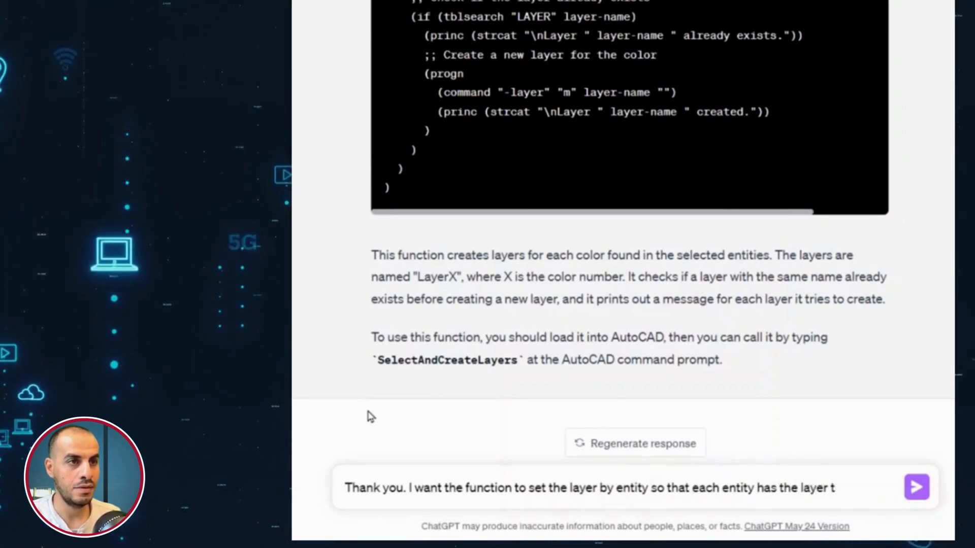
type("with the color name.")
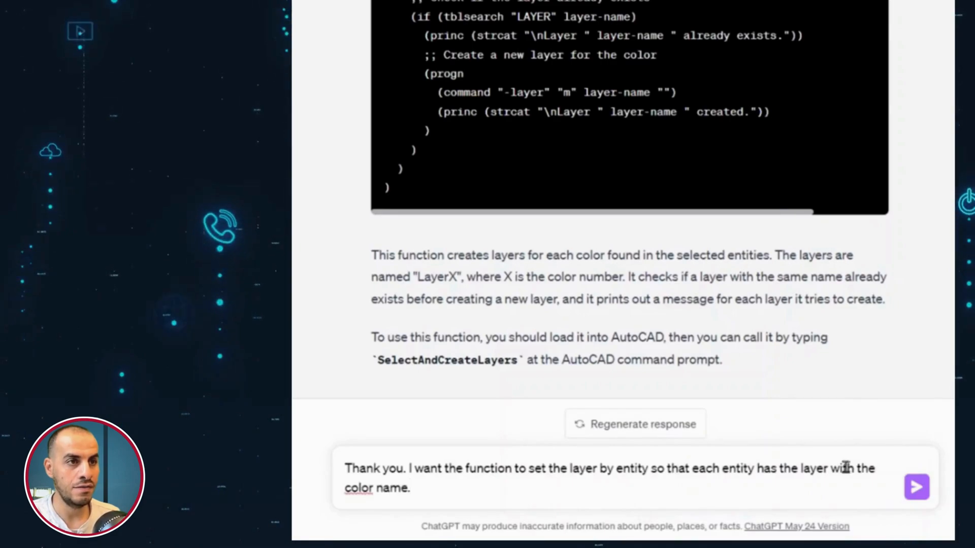
type("for e")
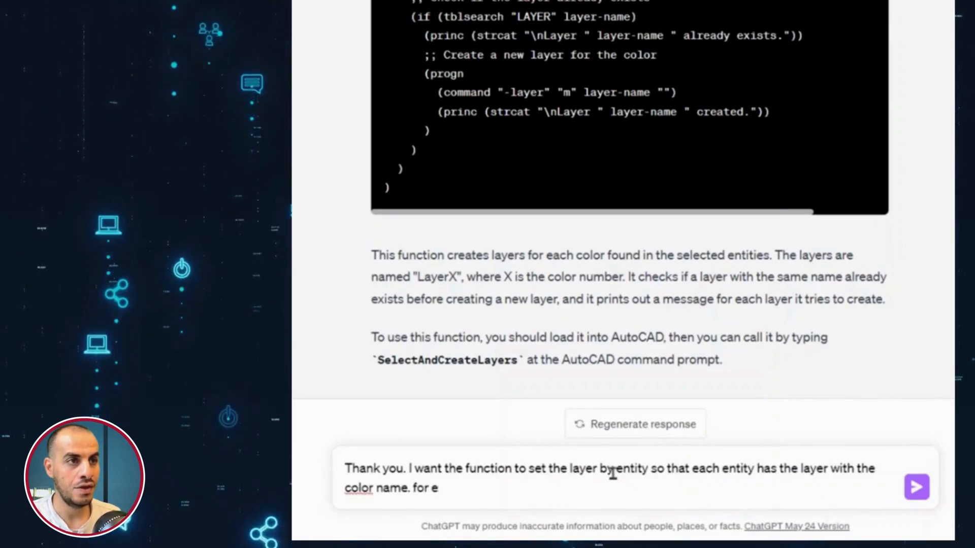
type("xample if layer5 is created then the entity that has color 5 will be")
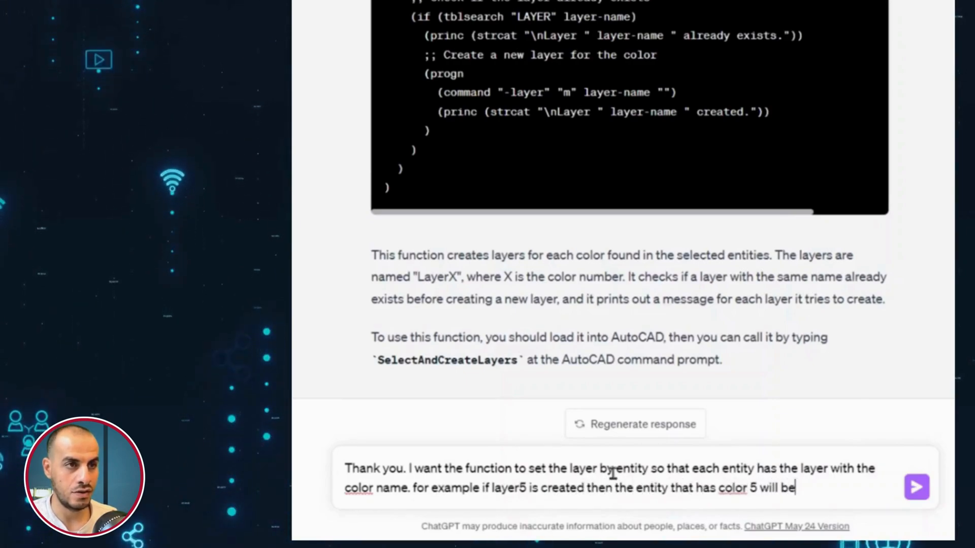
type("set to layer5 etc")
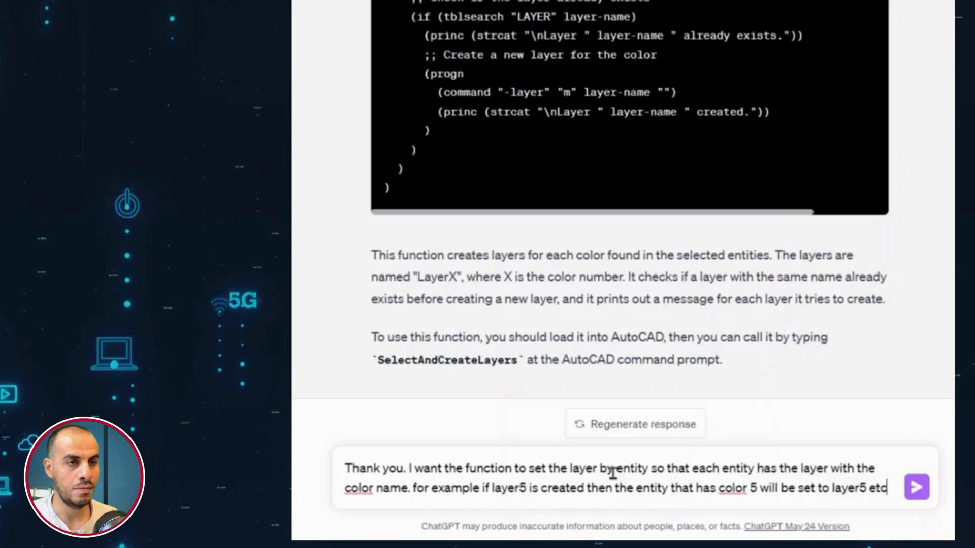
left_click(916, 488)
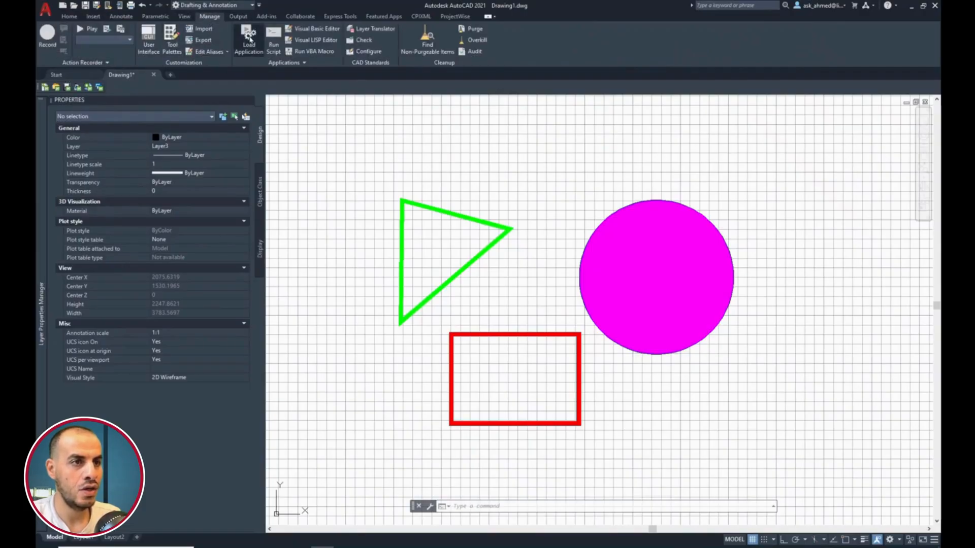
- Edit SACL.lsp from APPLOAD with the revised code, renaming defun to C:SACL, then save and reload
left_click(249, 41)
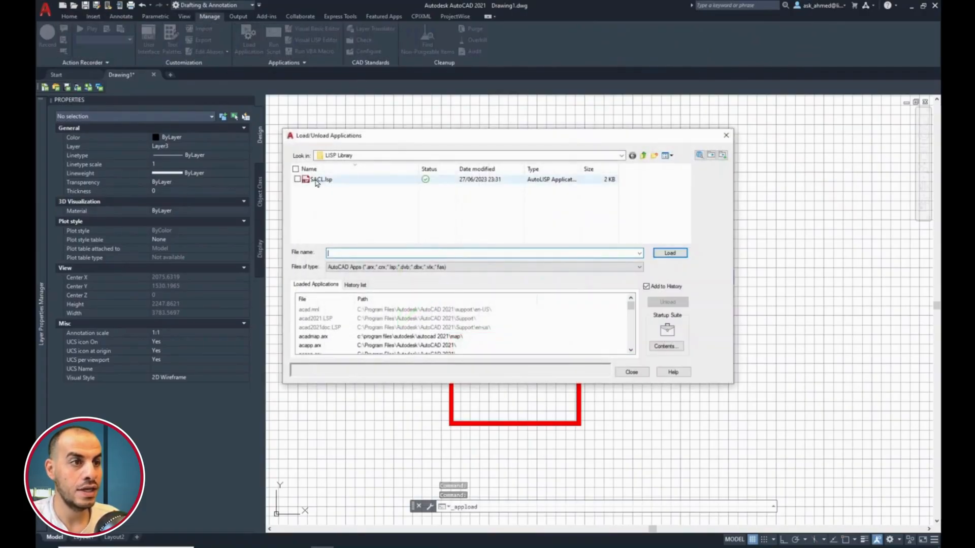
right_click(319, 179)
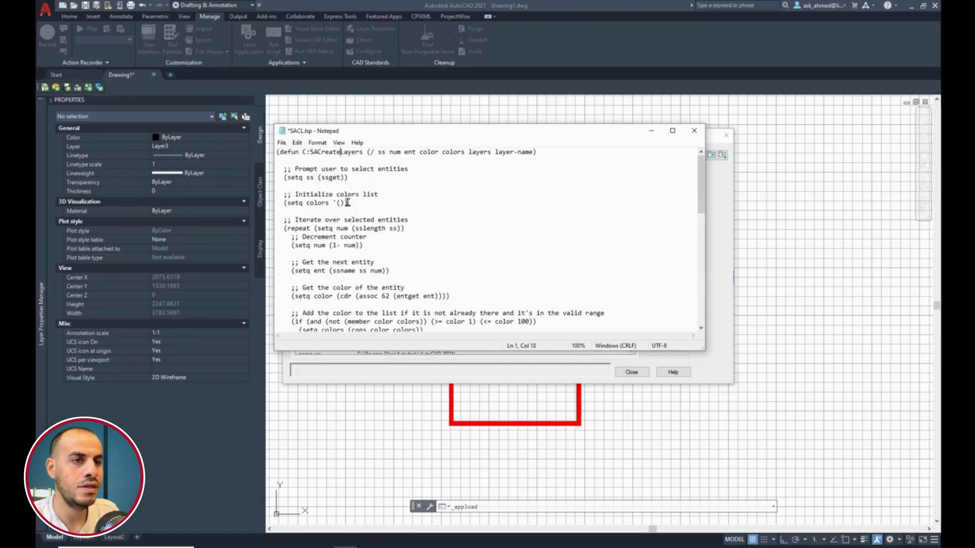
double_click(317, 152)
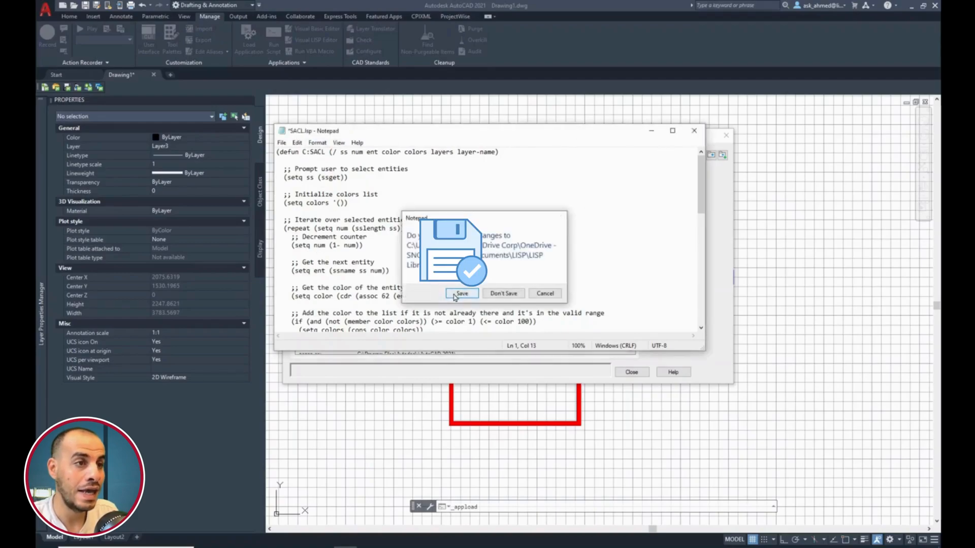
left_click(460, 293)
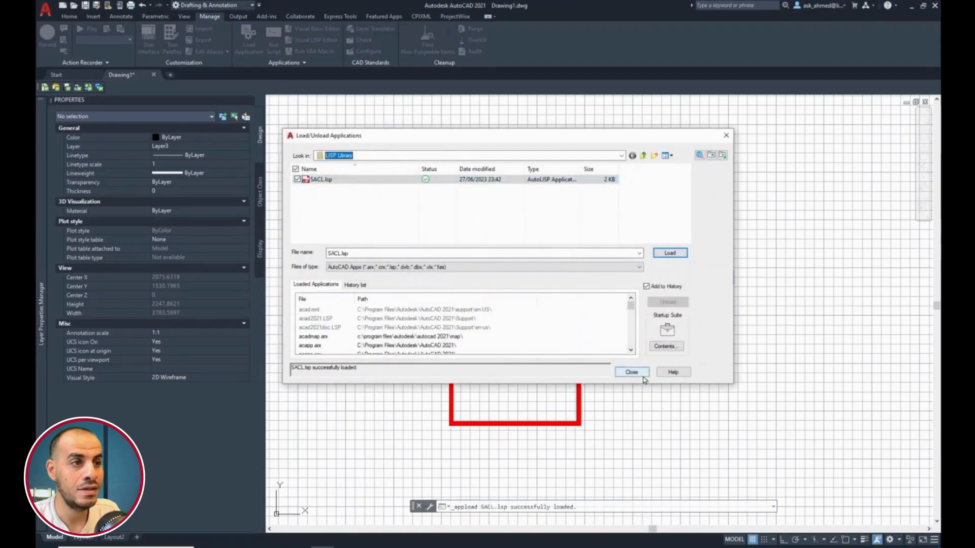
left_click(630, 371)
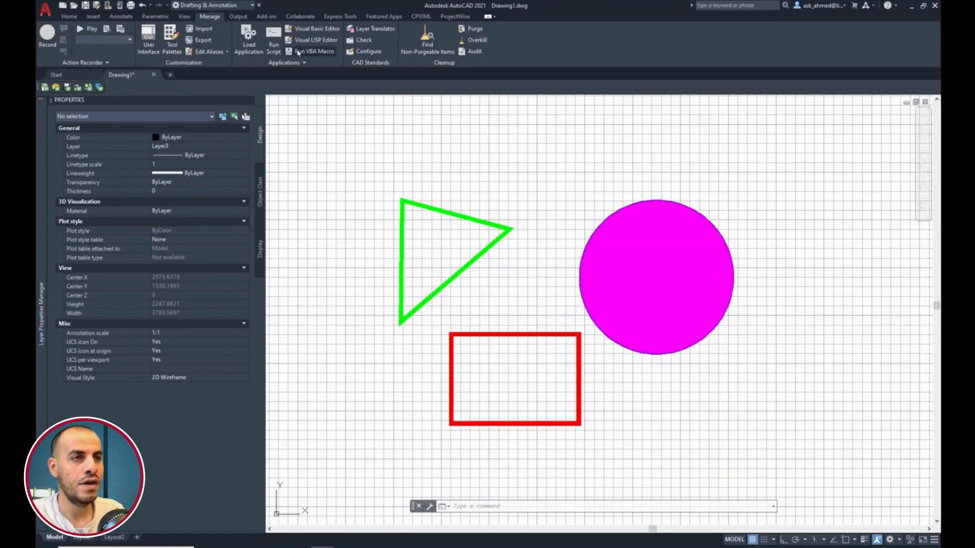
- Bring up the Home tab's drawing and layer tools for the blue polyline
left_click(69, 17)
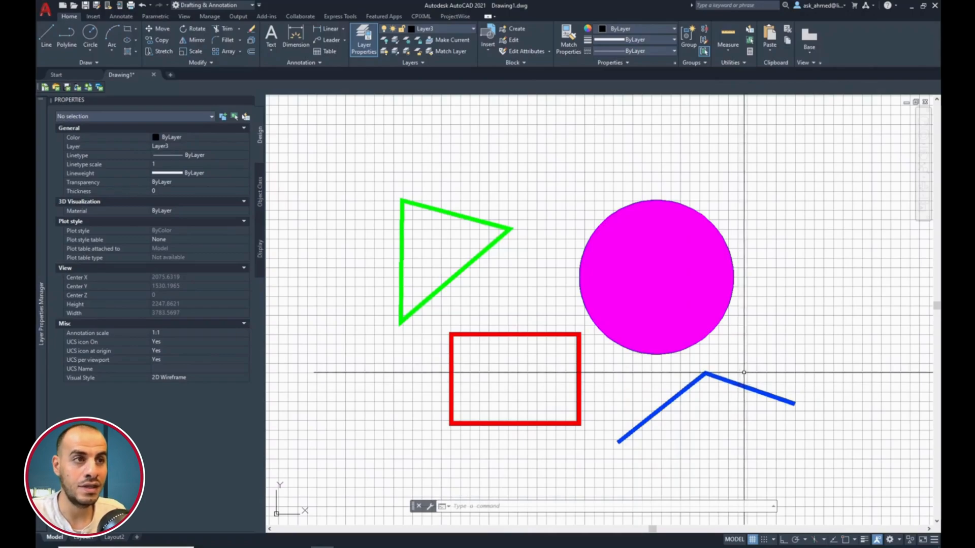
mouse_move(734, 389)
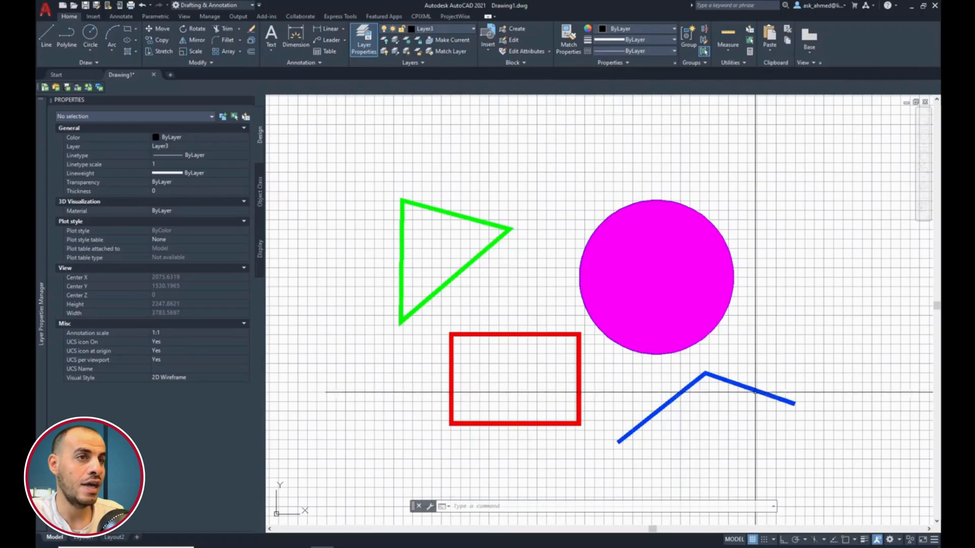
mouse_move(754, 385)
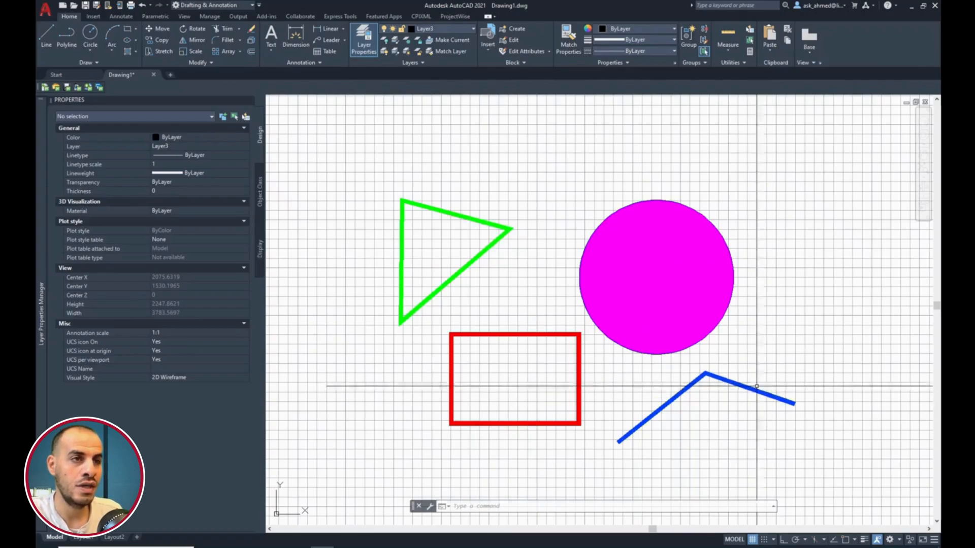